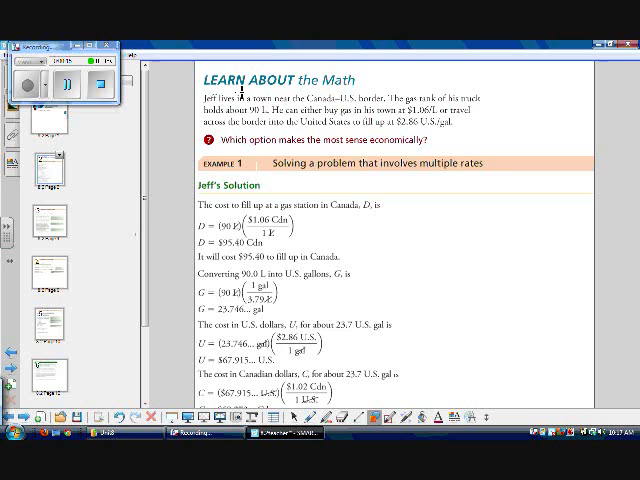
pyautogui.moveTo(227, 123)
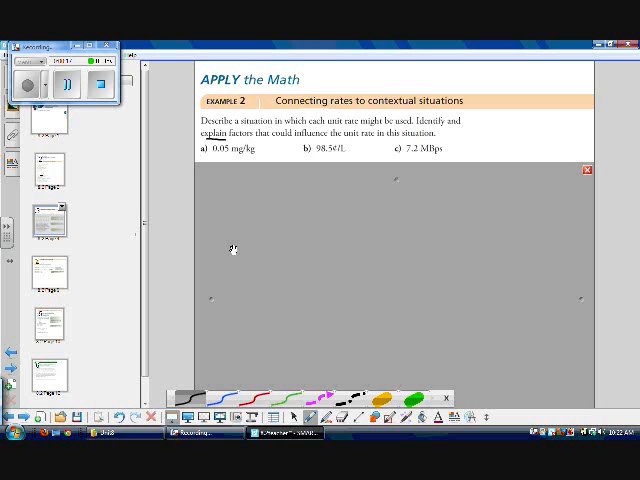
pyautogui.moveTo(228, 240)
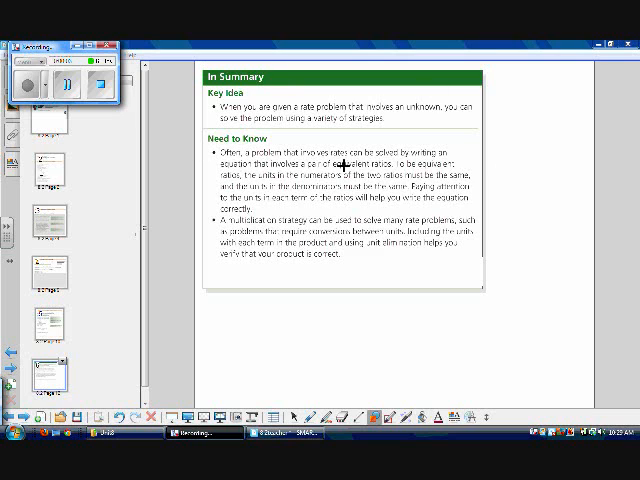
pyautogui.moveTo(398, 118)
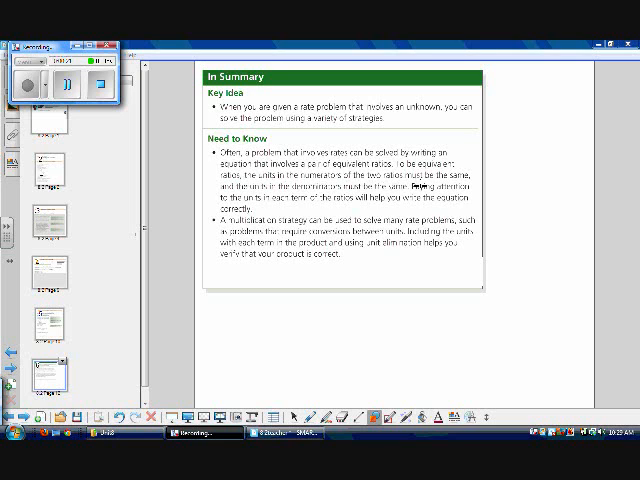
pyautogui.moveTo(367, 193)
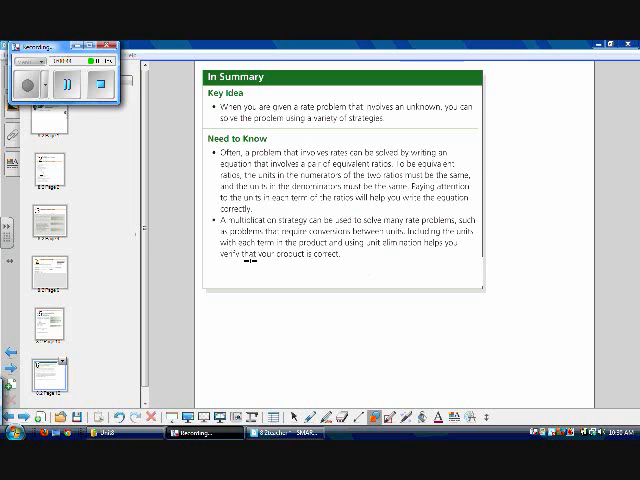
pyautogui.moveTo(375, 267)
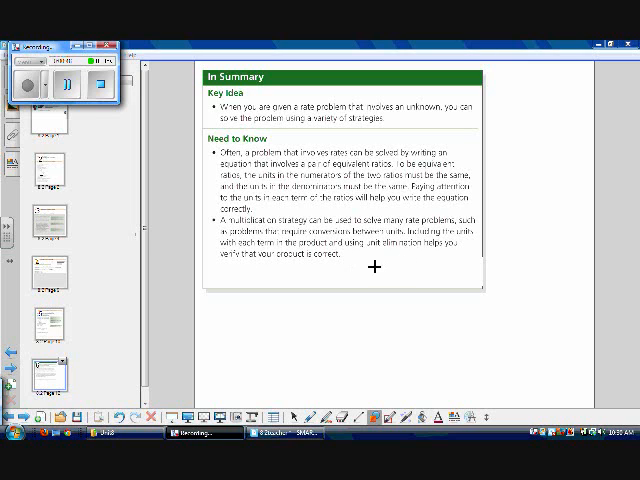